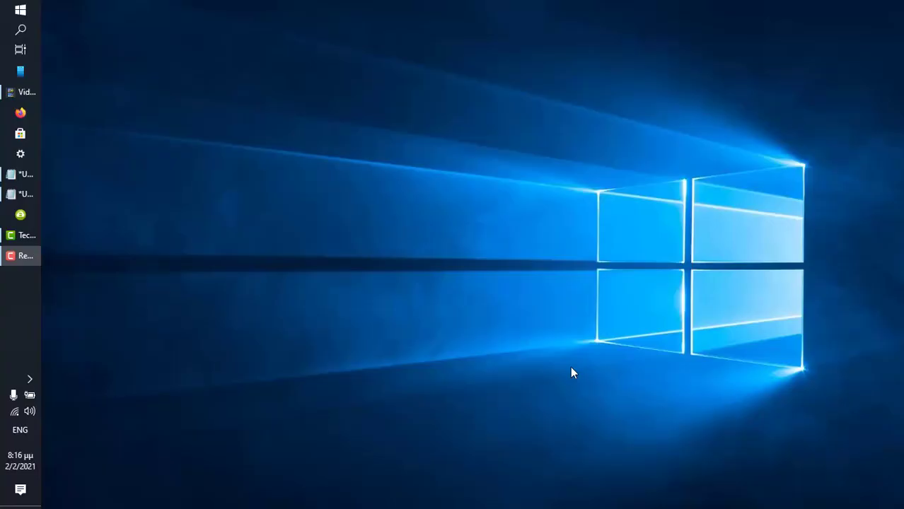
Launch the teleprompter maximized, toggle the script box off and on, and review the media menus.
click(20, 10)
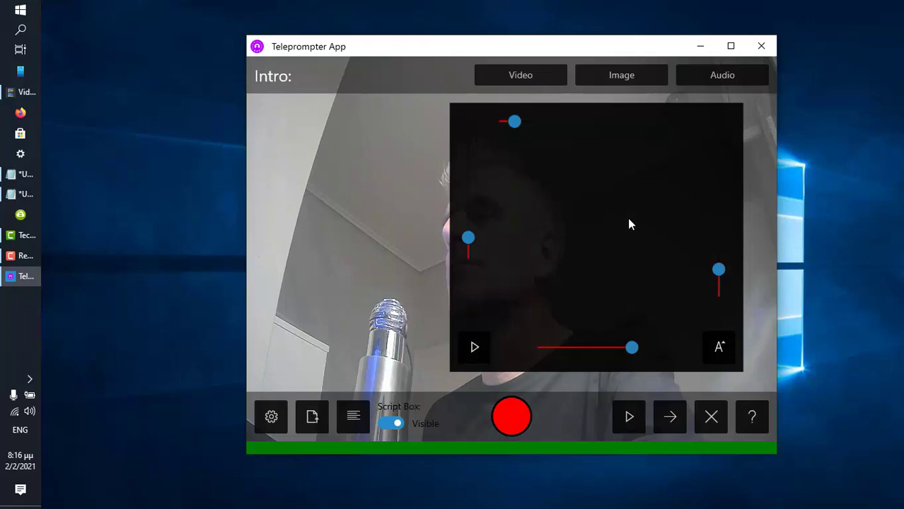
click(730, 45)
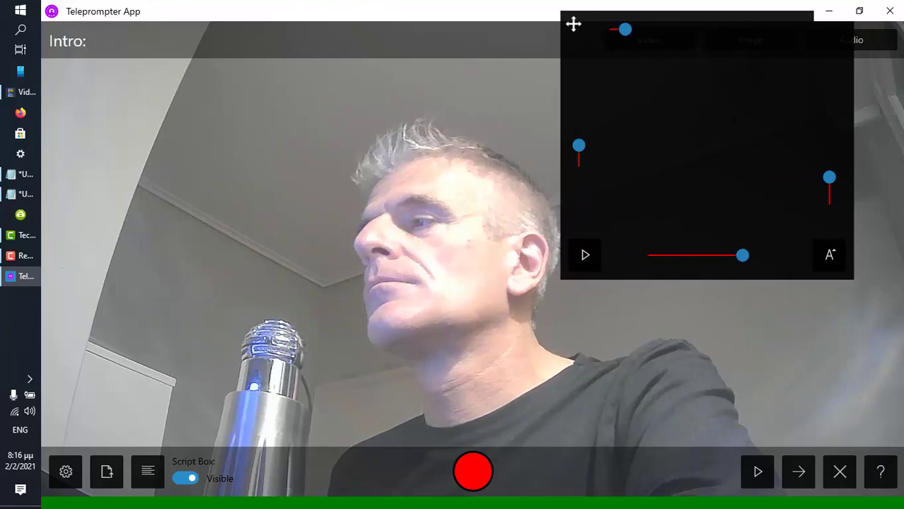
click(185, 478)
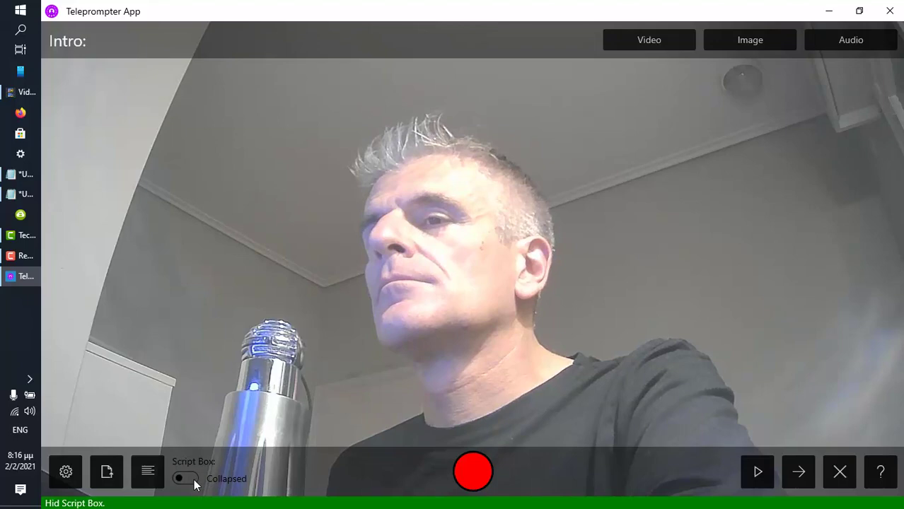
click(185, 478)
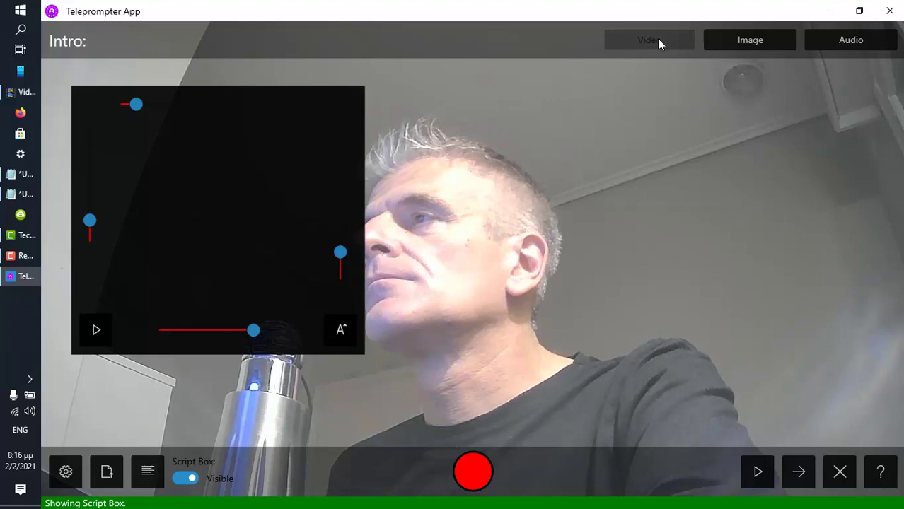
click(850, 39)
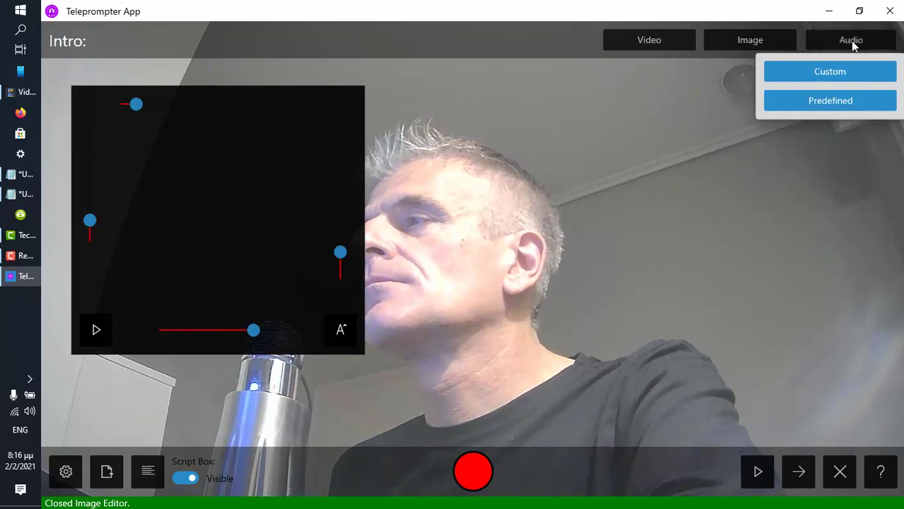
click(65, 473)
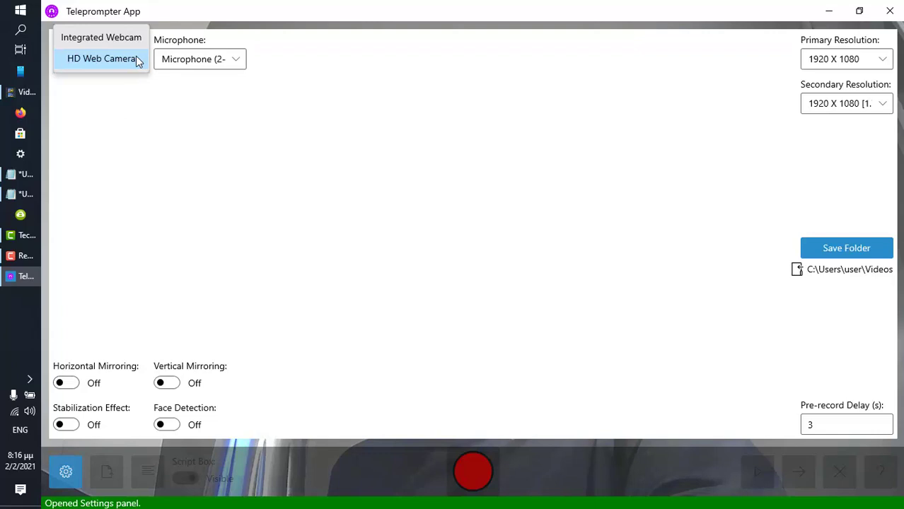
Select the HD Web Camera, keep Videos as the save folder, and set a 4-second pre-record delay.
click(102, 58)
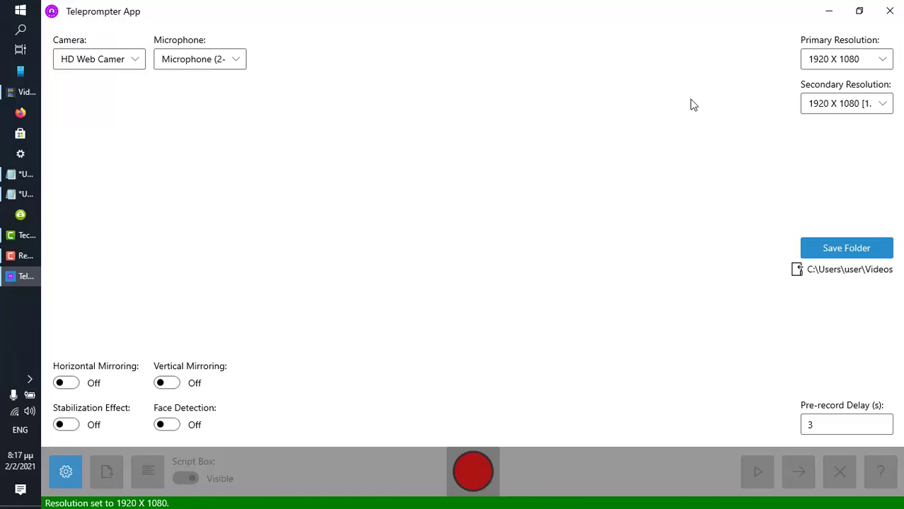
click(846, 247)
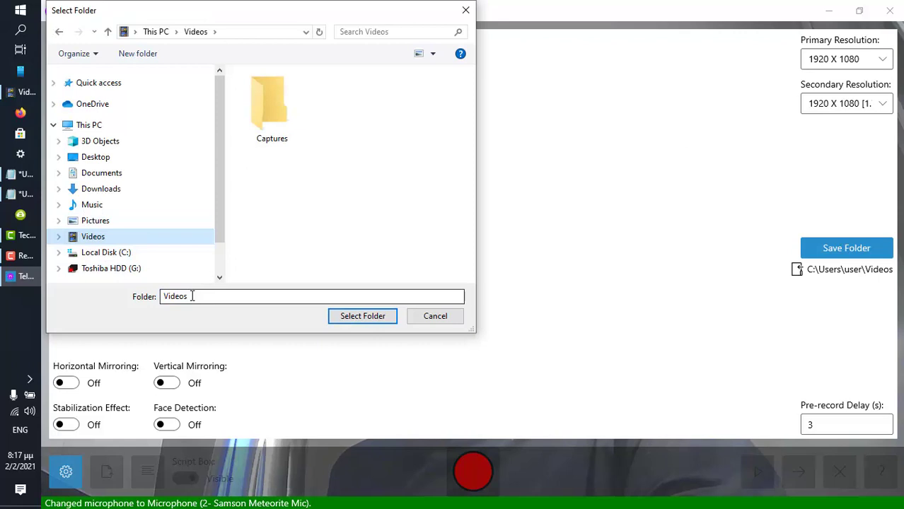
click(362, 317)
text(4)
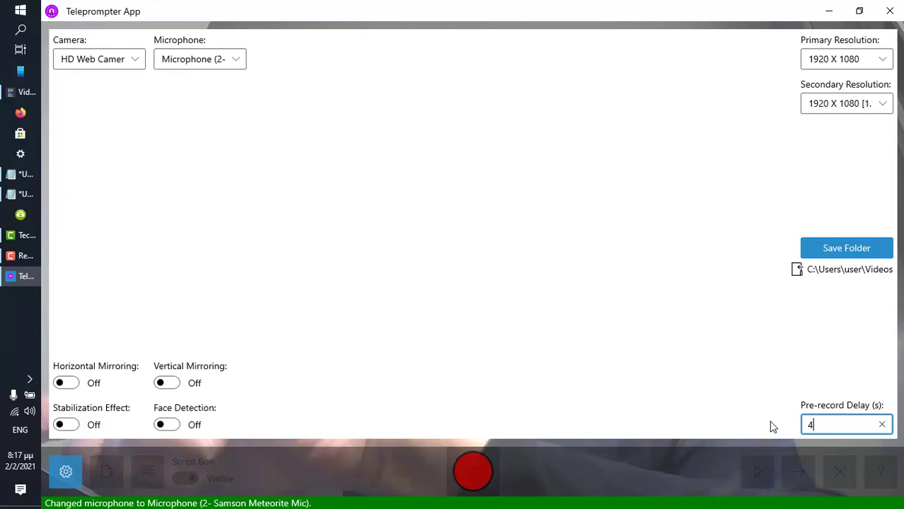
click(65, 472)
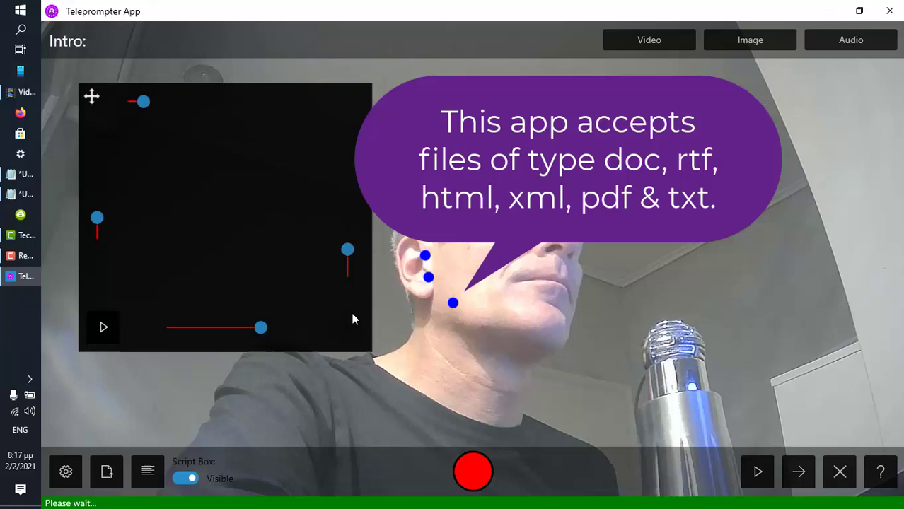
Delete the '1.' script sentence and enter 'Some other sentence...' in its place.
click(147, 472)
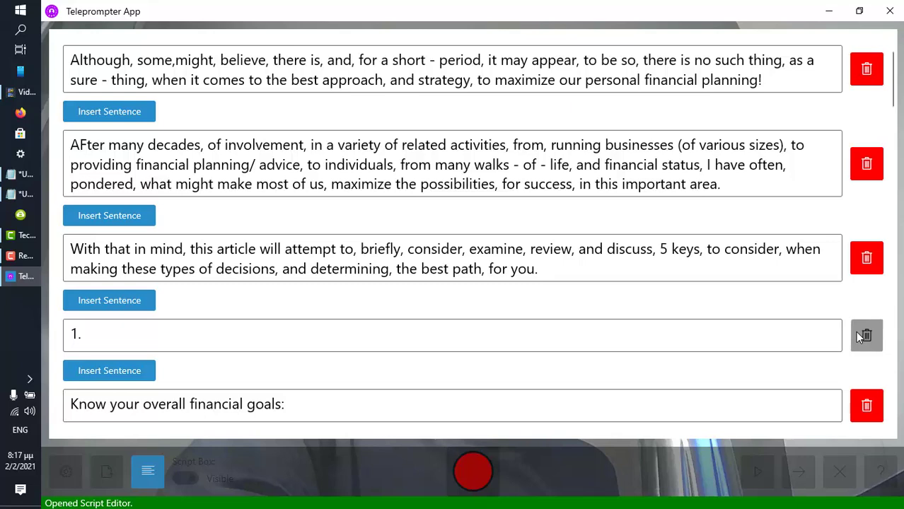
click(865, 334)
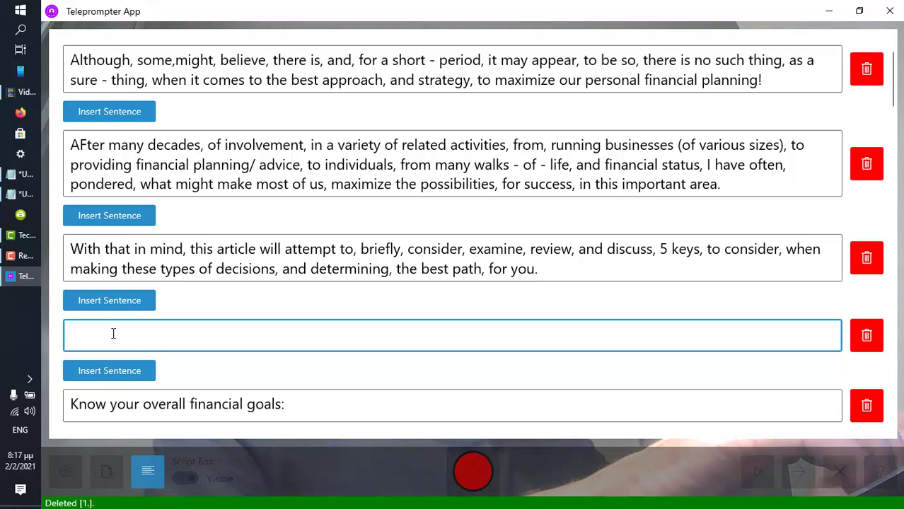
text(Some other sentence...)
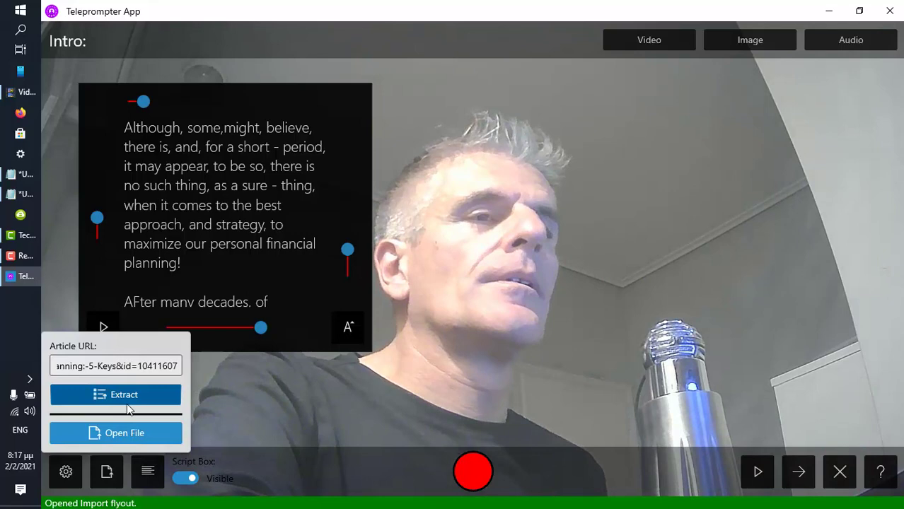
Extract the financial planning article text into the script and close the editor.
click(147, 472)
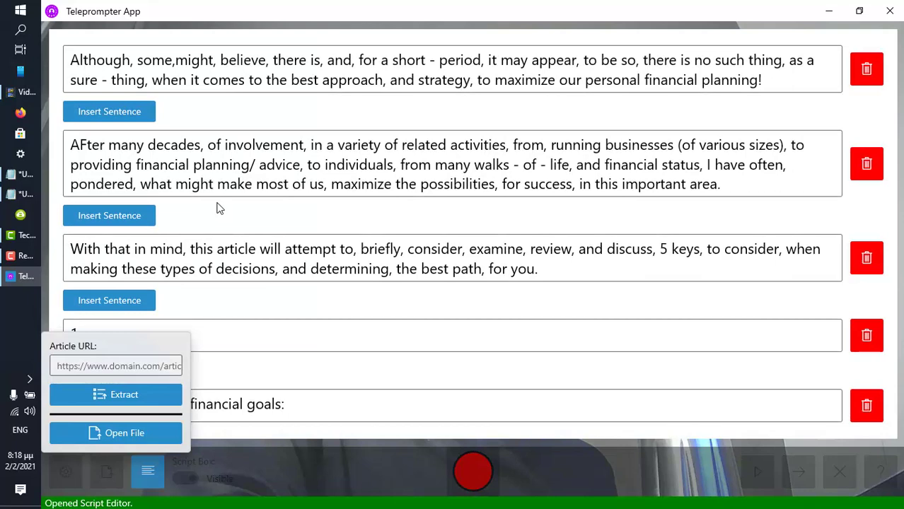
click(865, 68)
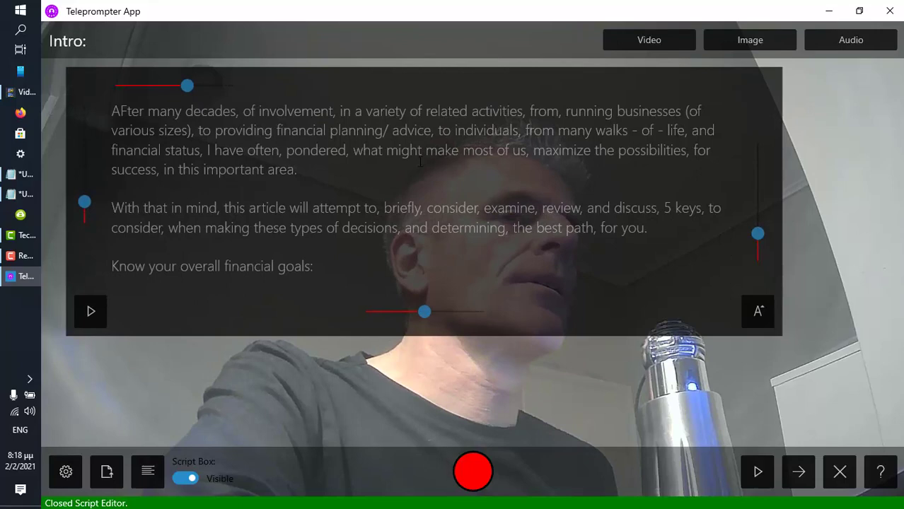
Enlarge and bold the script text, resize the script box, and start scrolling from the beginning.
click(758, 313)
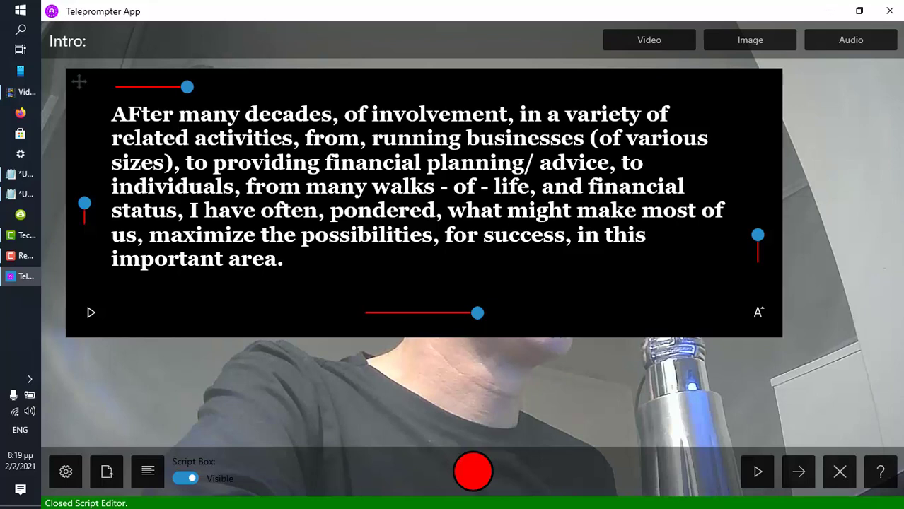
drag(758, 235, 758, 195)
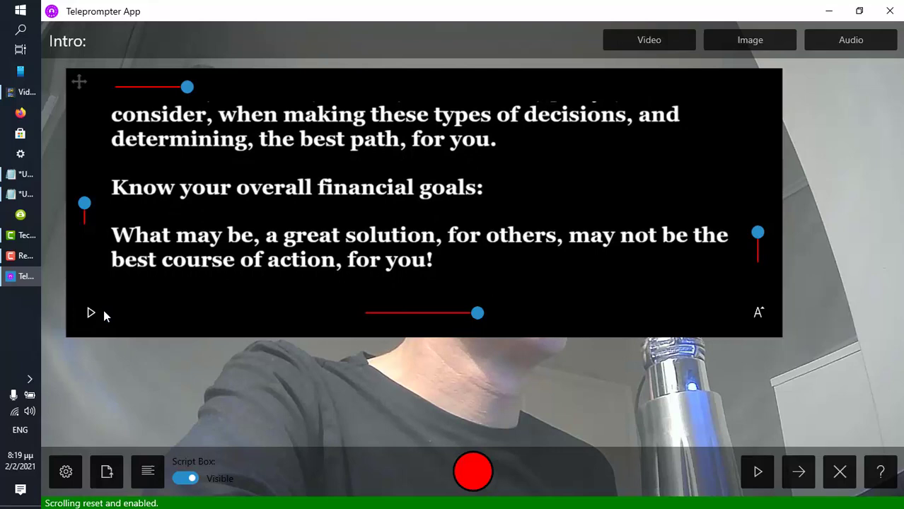
click(648, 39)
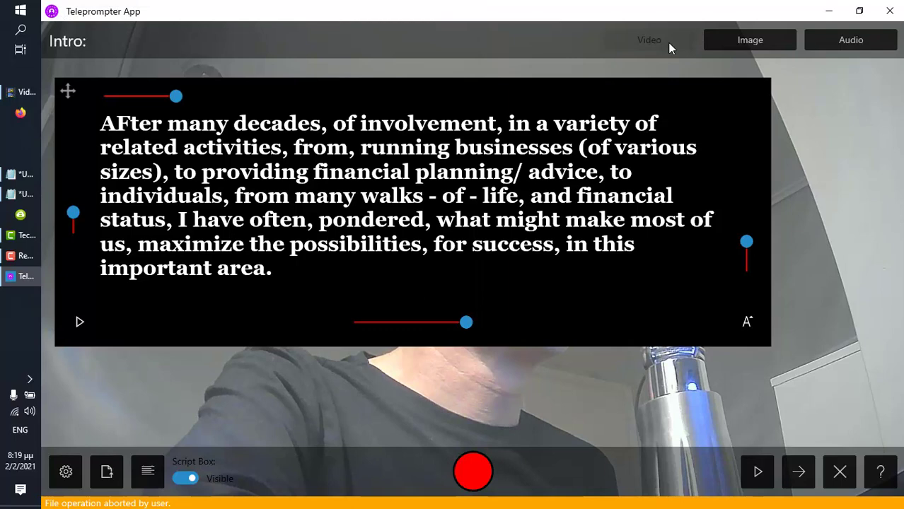
Choose the predefined Mind clip and save it as the intro video.
click(648, 39)
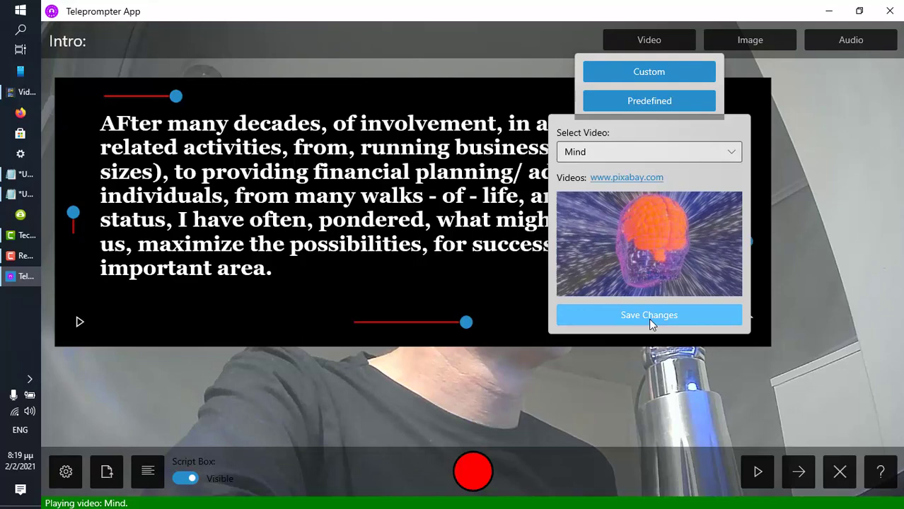
click(749, 40)
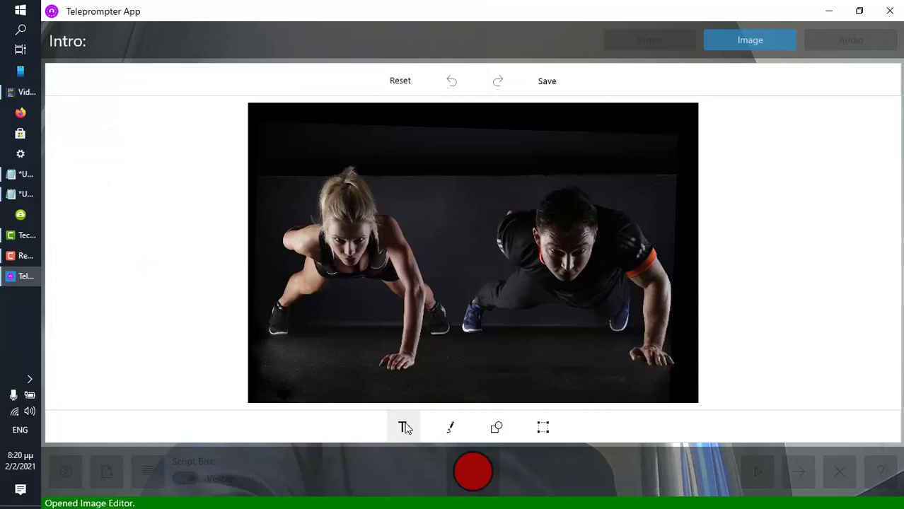
Add a 'Fitness Rocks!' caption at the top of the image and switch to freehand drawing.
click(405, 427)
text(Fit)
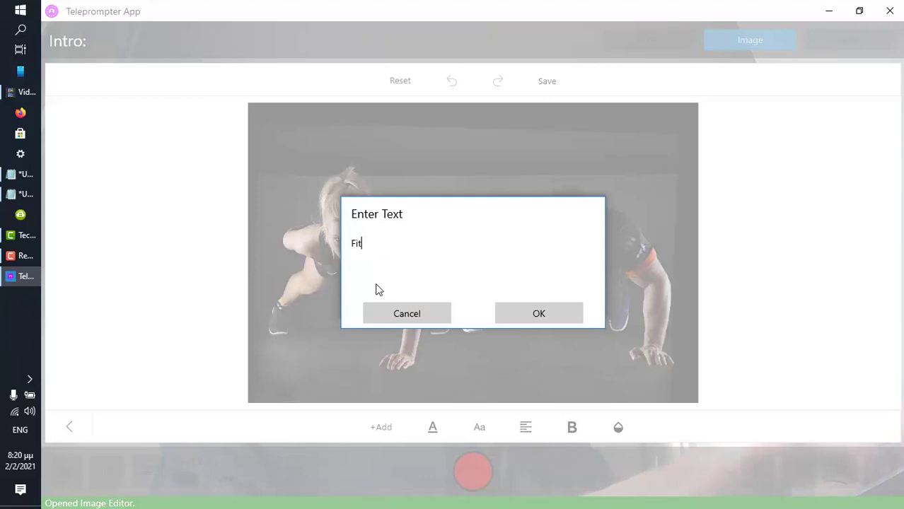
click(539, 314)
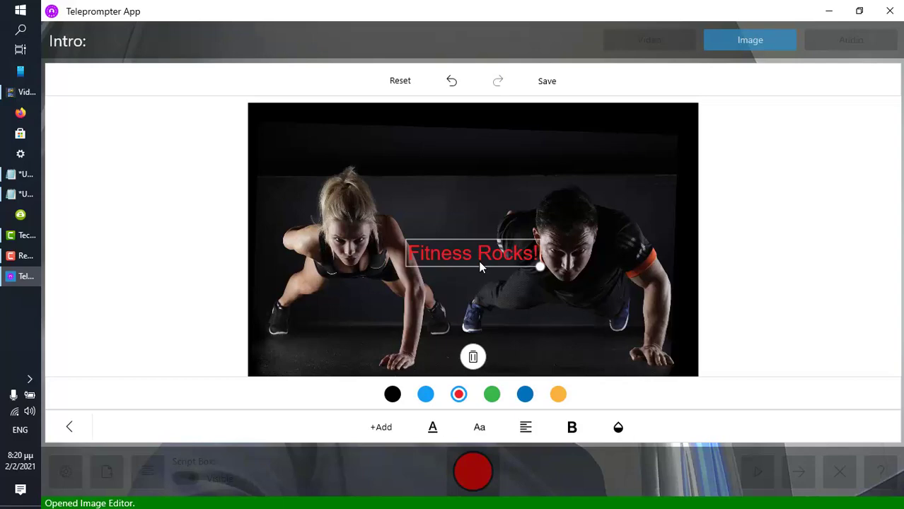
drag(540, 267, 673, 198)
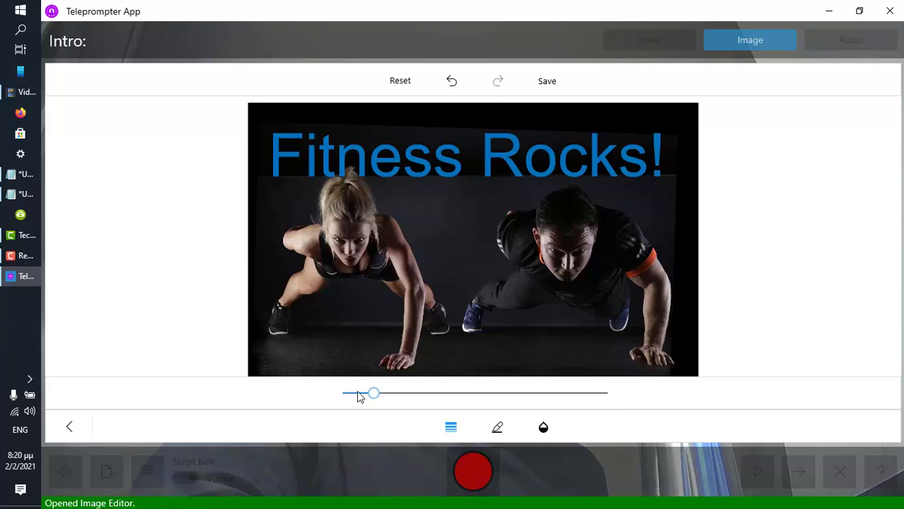
click(496, 427)
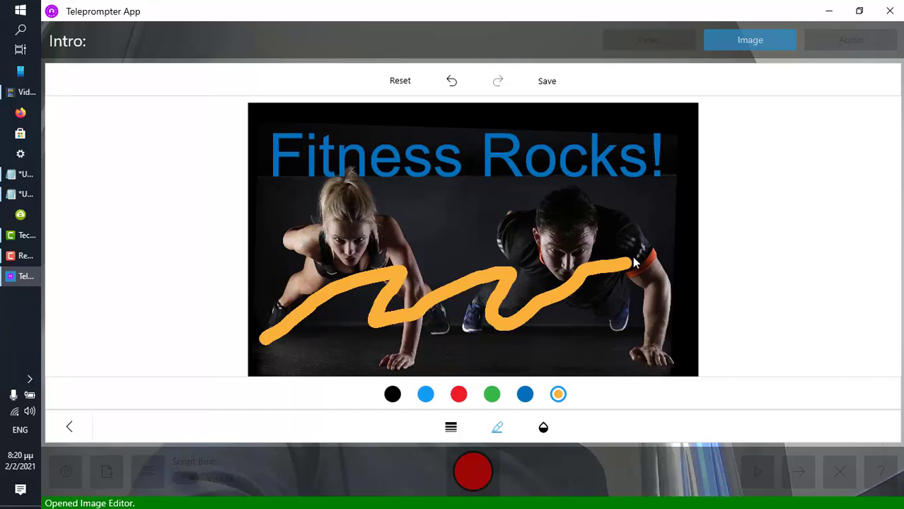
Save the edited Fitness Rocks image as the intro image with a 4-second duration.
click(749, 39)
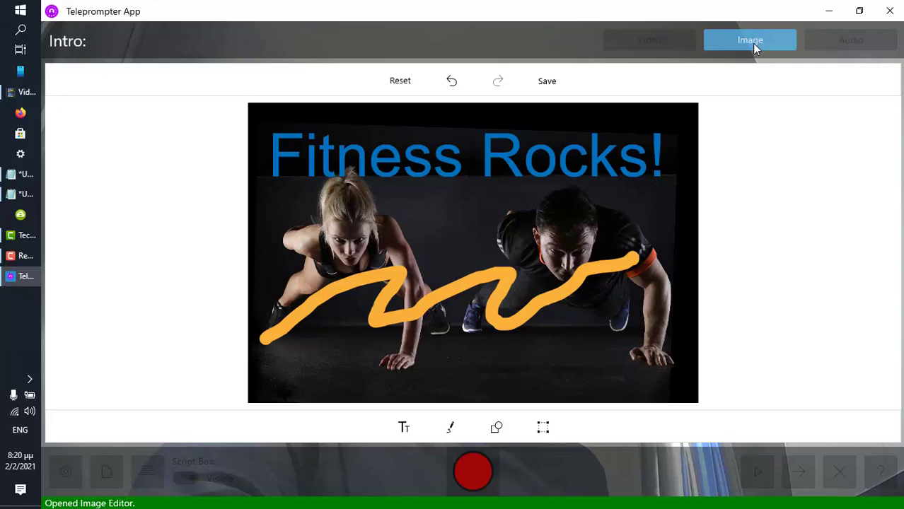
click(749, 40)
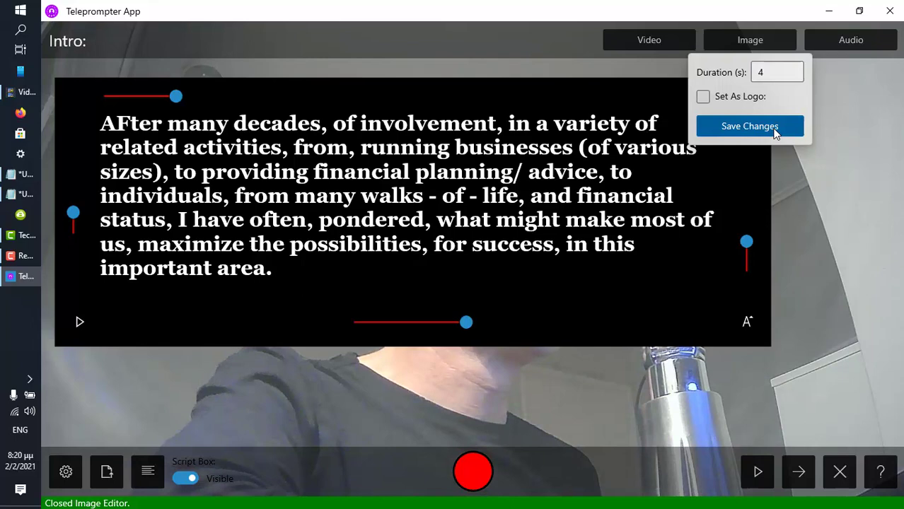
click(750, 126)
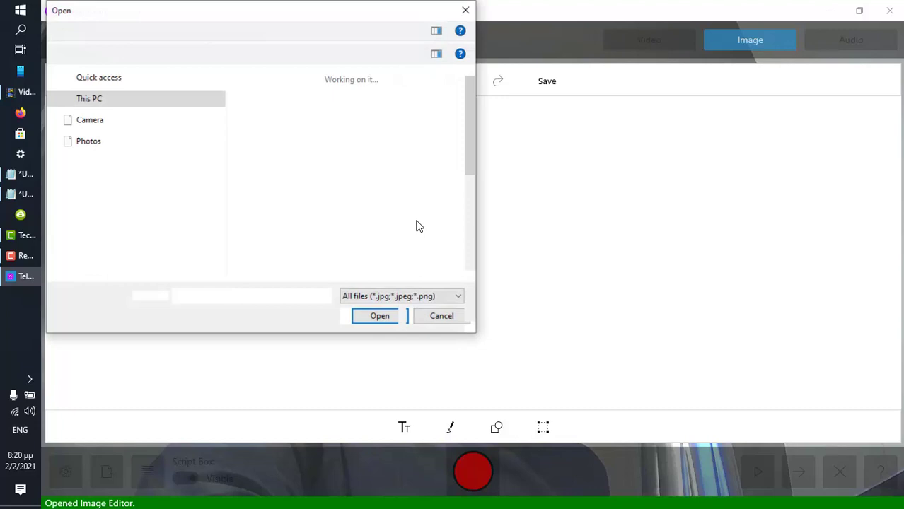
Load the HasFocus.com picture and save it as the intro logo in the lower right corner.
click(379, 316)
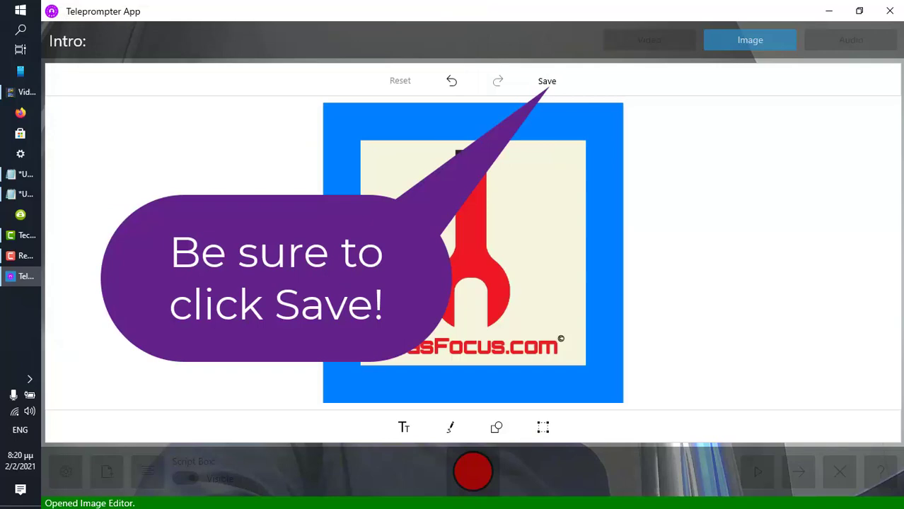
click(546, 81)
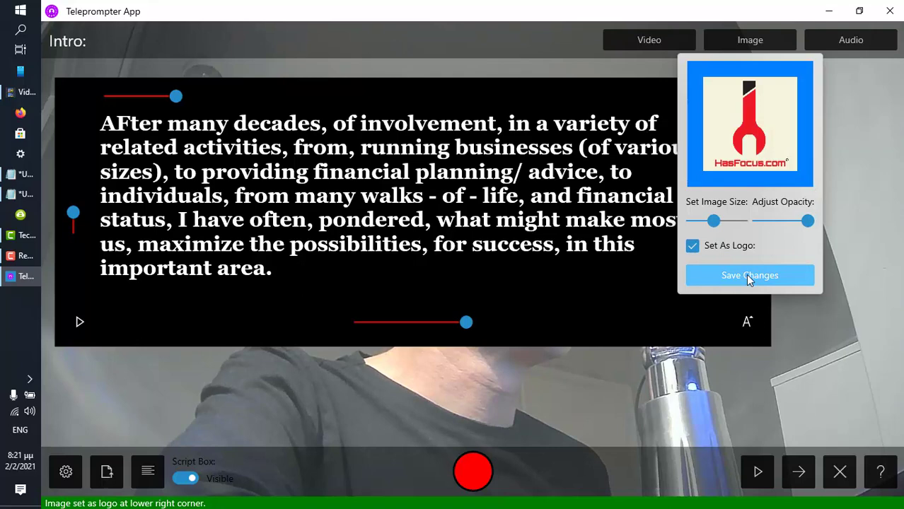
click(852, 40)
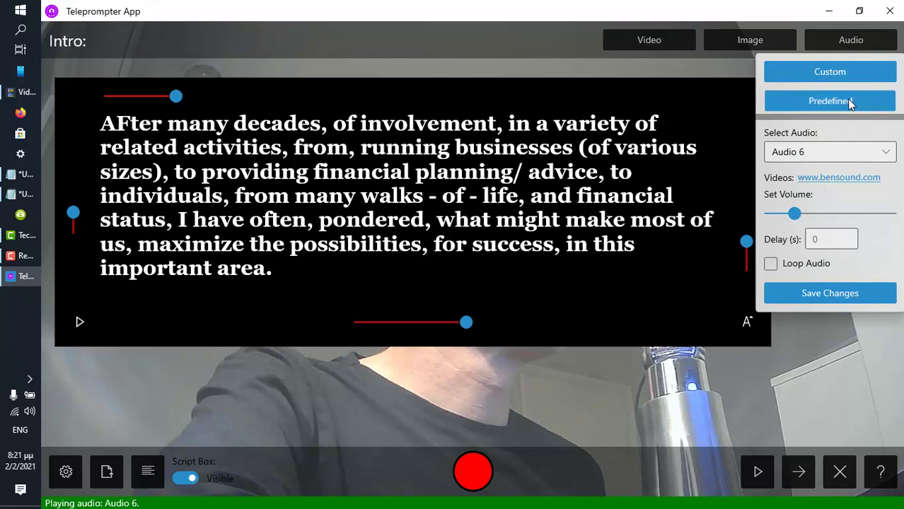
Save predefined Audio 6 to the composition and check the preview.
click(829, 293)
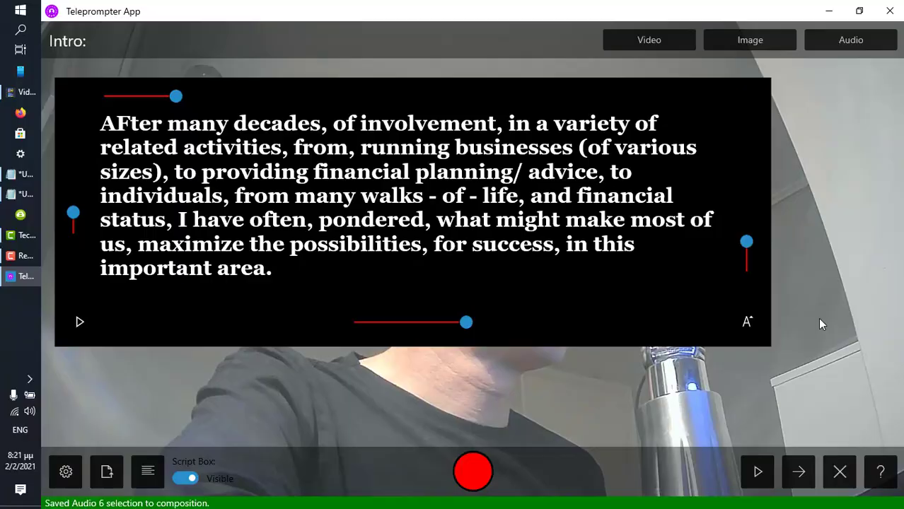
click(758, 472)
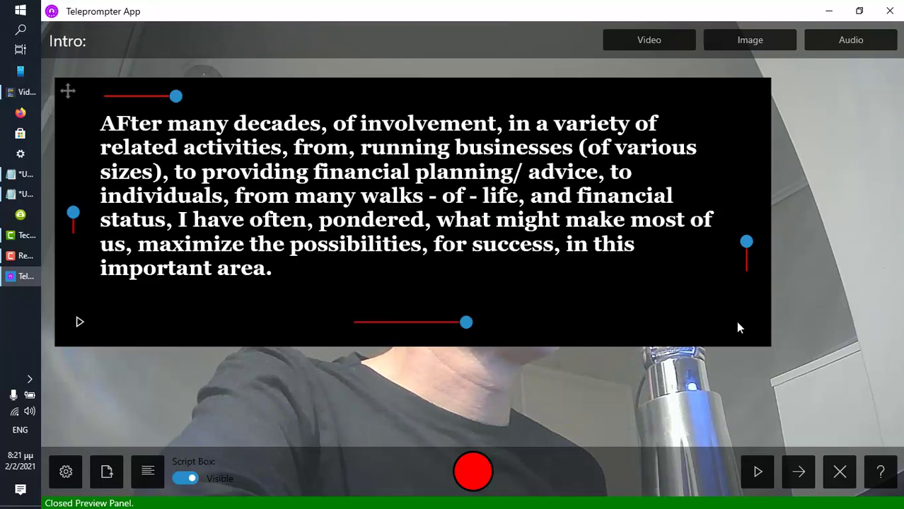
Set the script font weight to Medium with a larger size and start recording the intro.
click(746, 322)
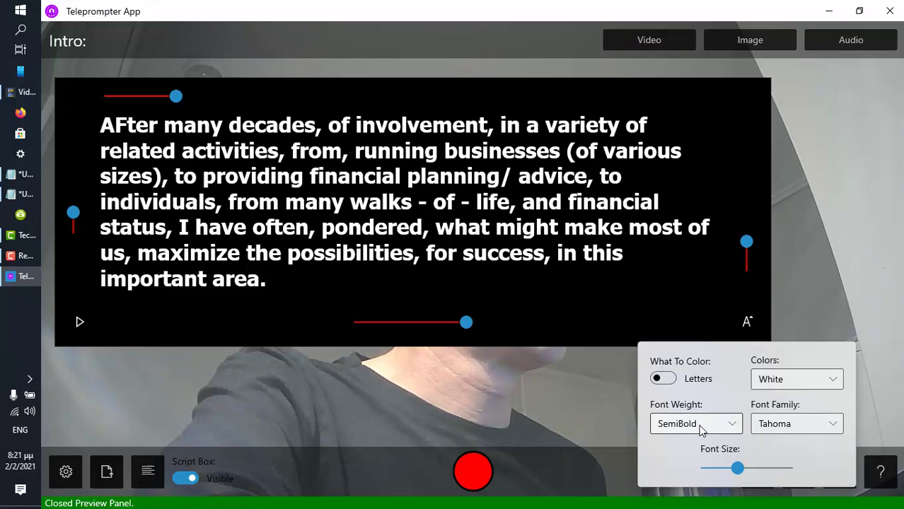
click(695, 424)
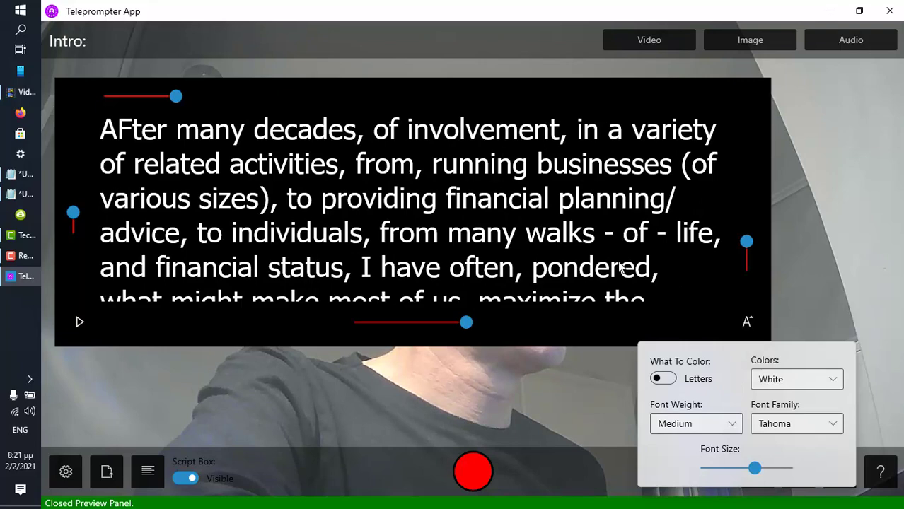
click(472, 473)
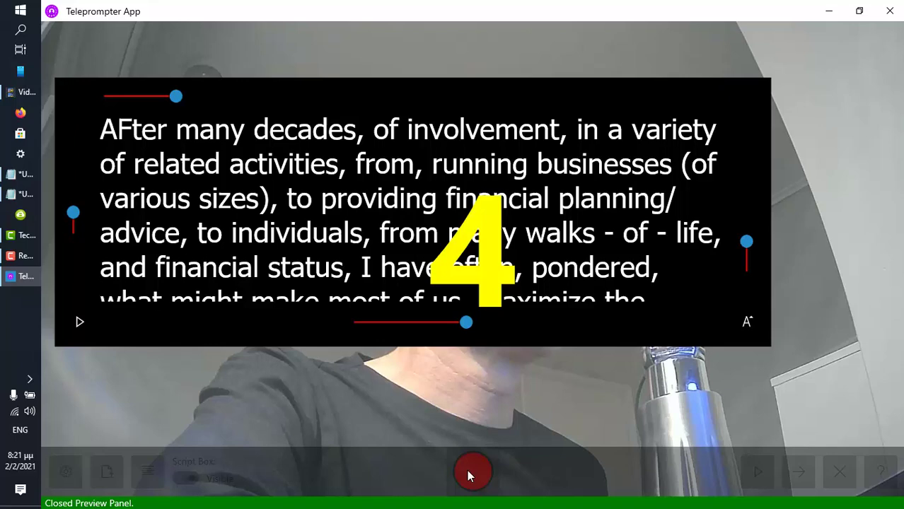
Record the intro while the script scrolls, then pause at about 10 seconds and advance to Middle.
click(472, 472)
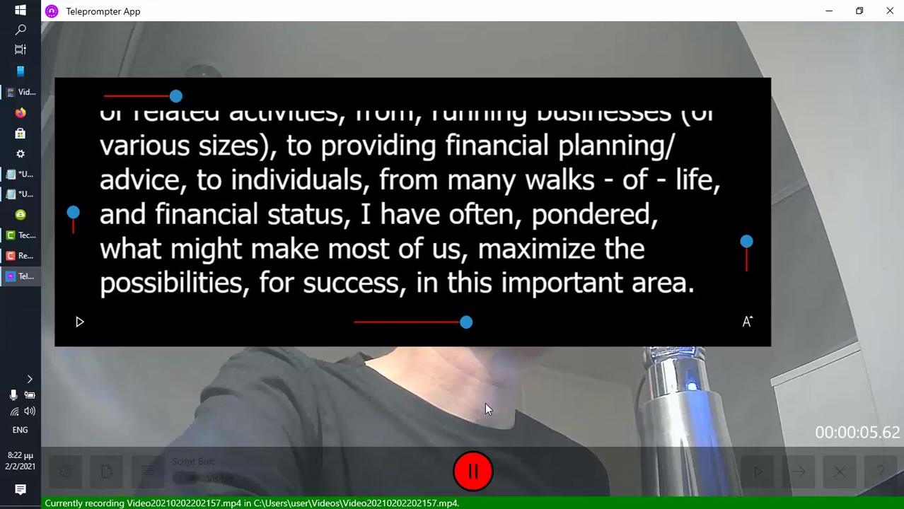
click(473, 471)
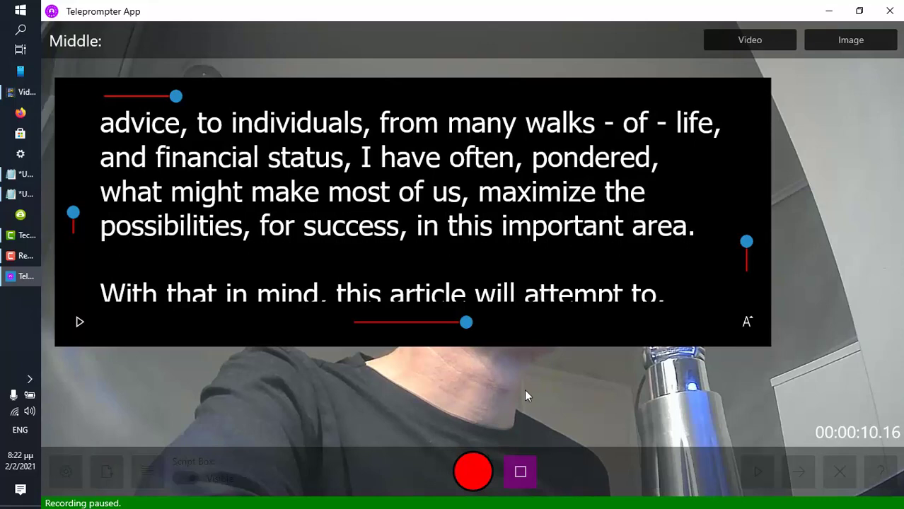
Overlay the predefined Subscribe 3D video at a chosen position and record the first middle part.
click(749, 39)
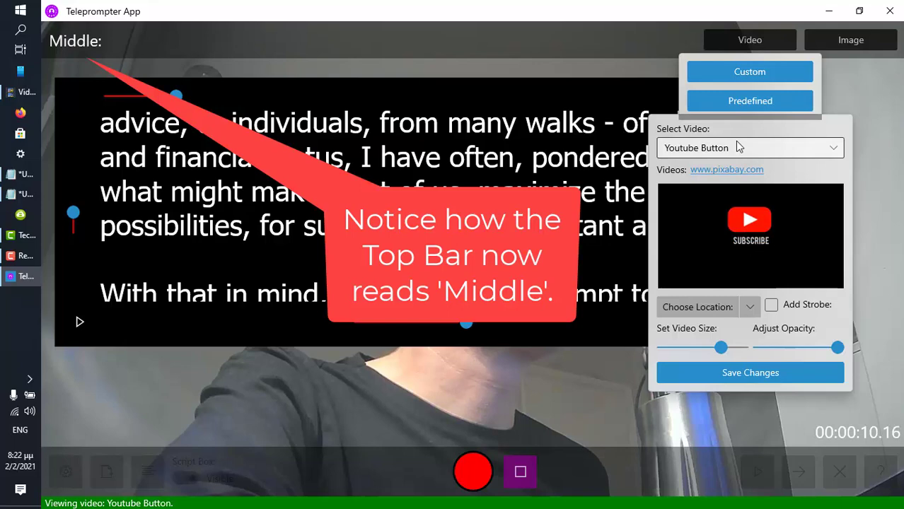
click(749, 148)
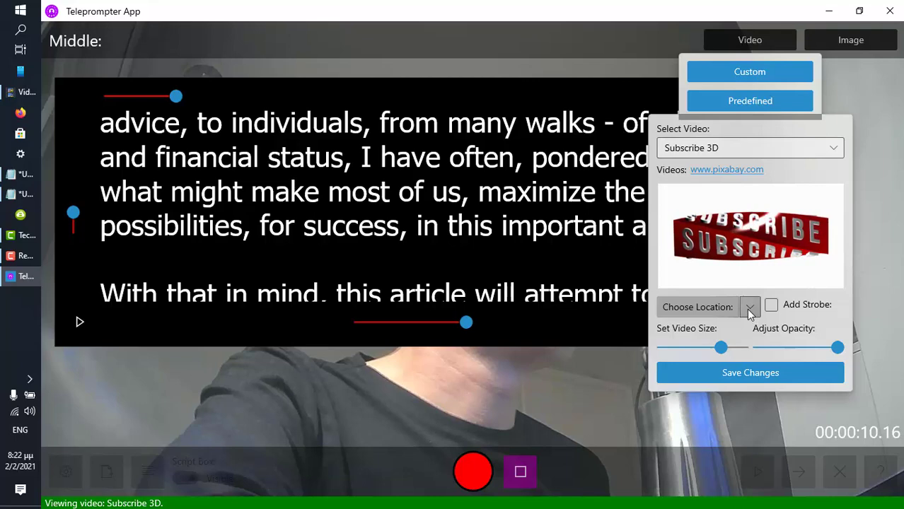
click(749, 306)
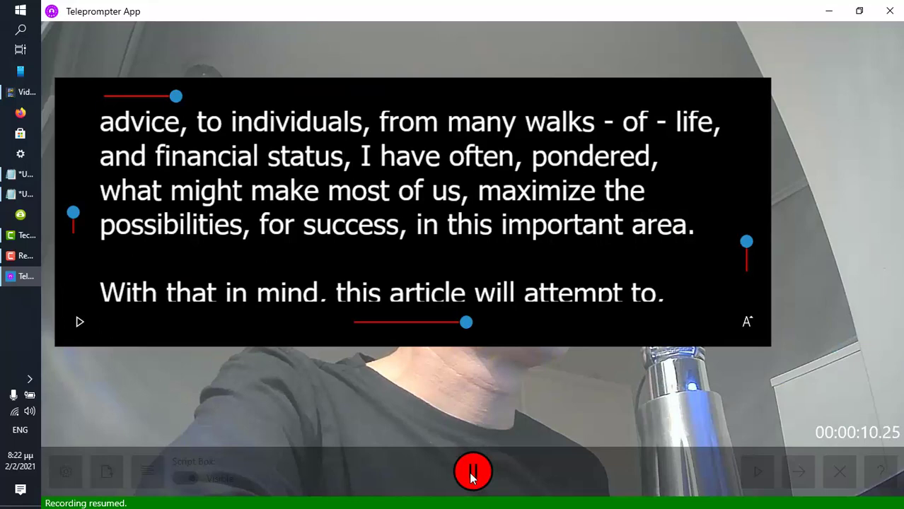
Pause, switch the overlay to Subscribe Writing with strobe, position it and resume recording.
click(472, 471)
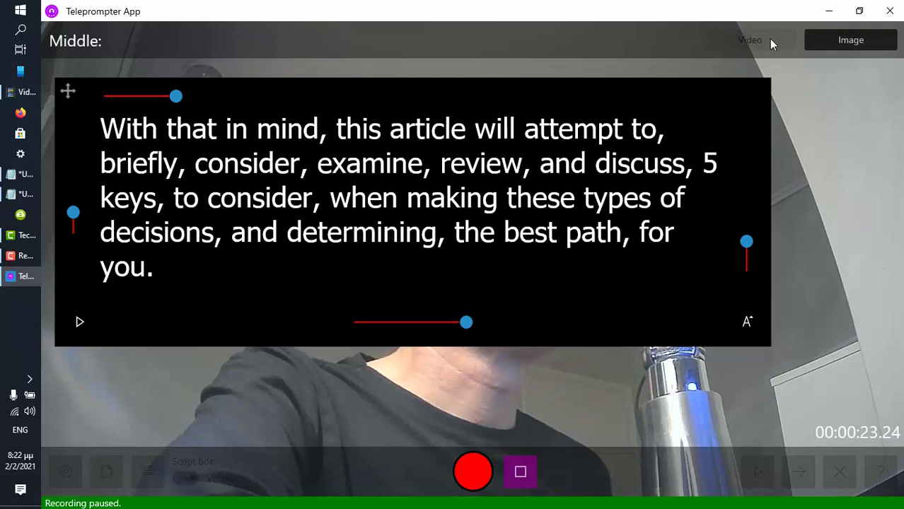
click(749, 39)
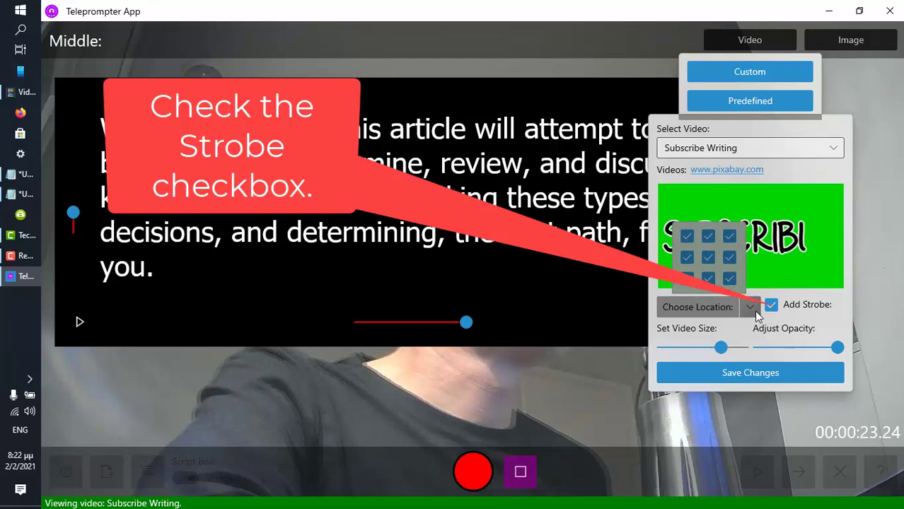
click(749, 373)
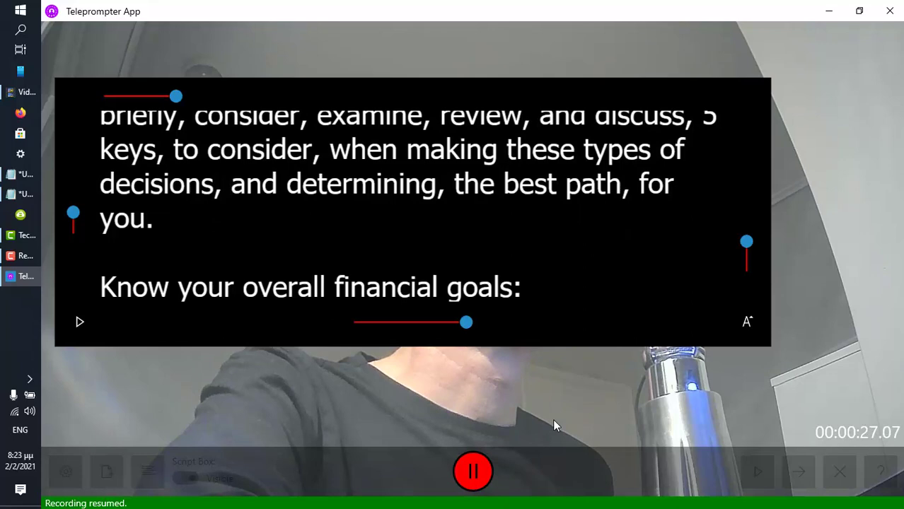
Stop the middle recording and save Subscribe Ninjas as the outro video.
click(472, 473)
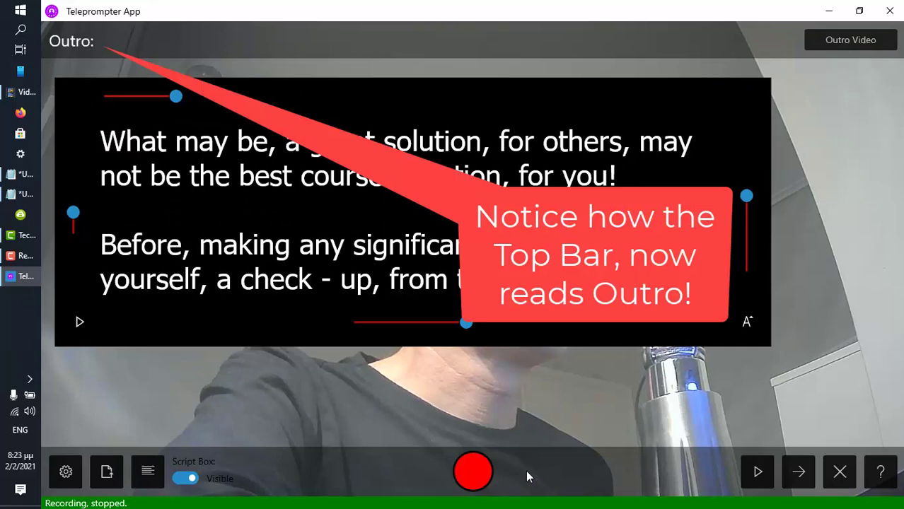
click(850, 40)
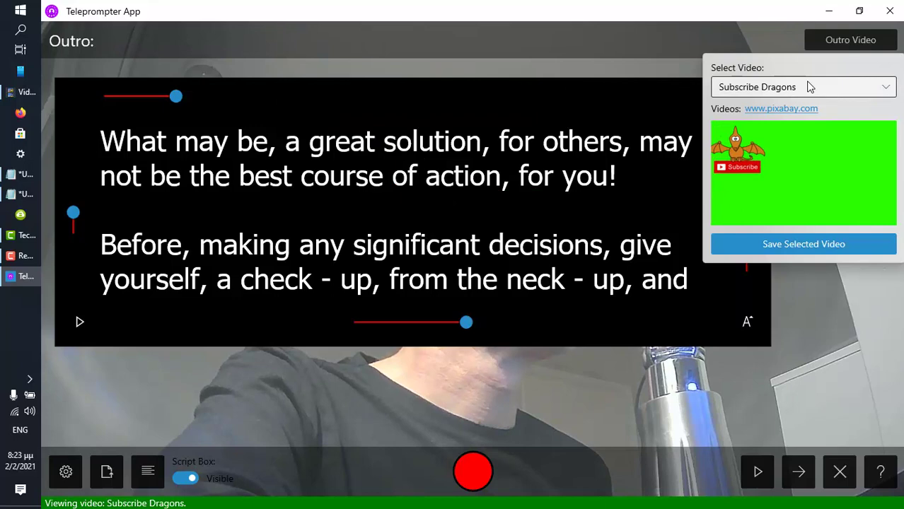
click(803, 86)
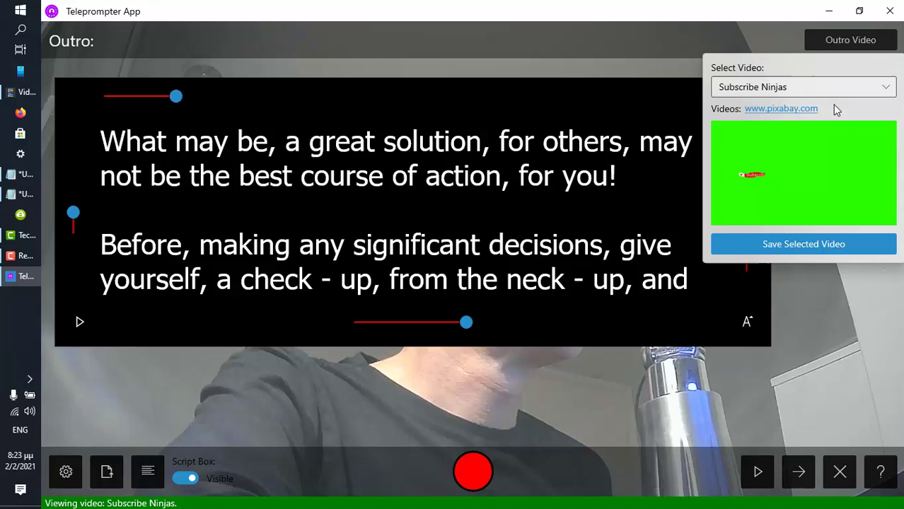
click(803, 243)
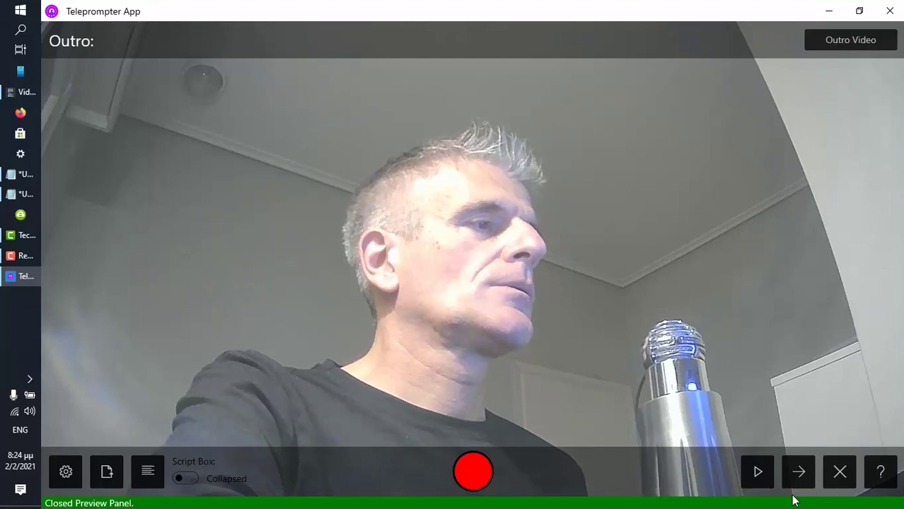
Advance the finished composition with collapsed script box to the next stage toward rendering.
click(797, 472)
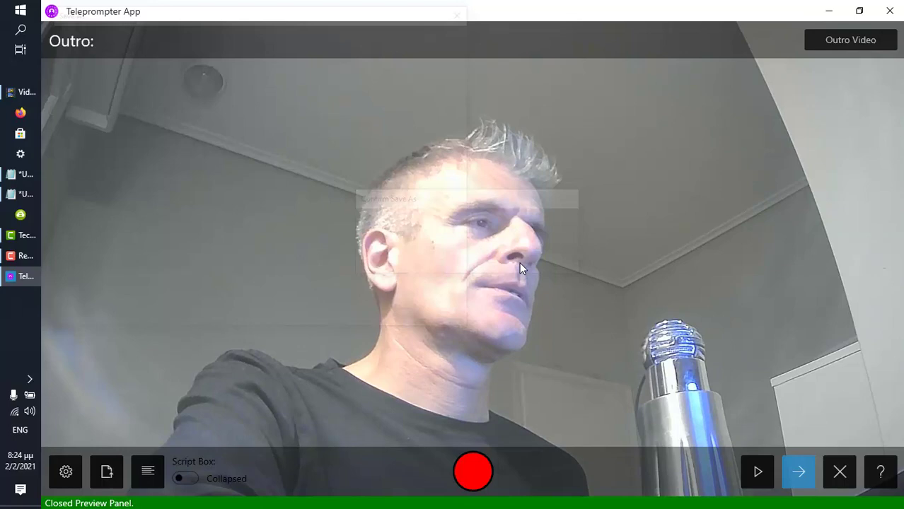